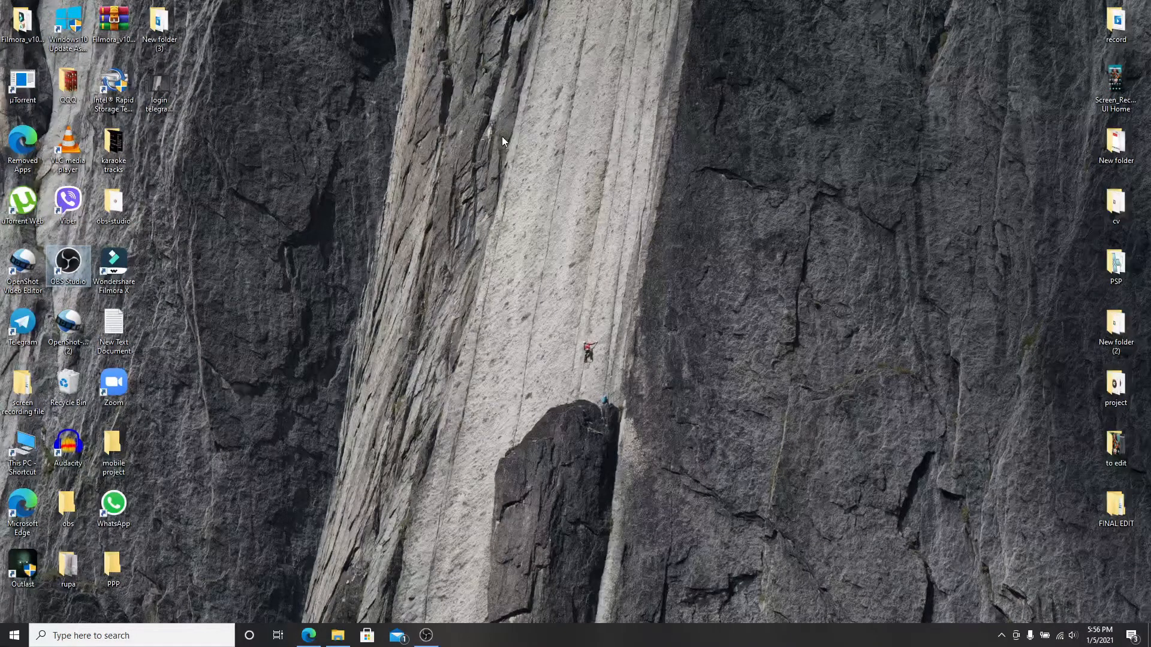
- Launch WhatsApp from its desktop shortcut to reach the QR code phone-linking screen
left_click(113, 506)
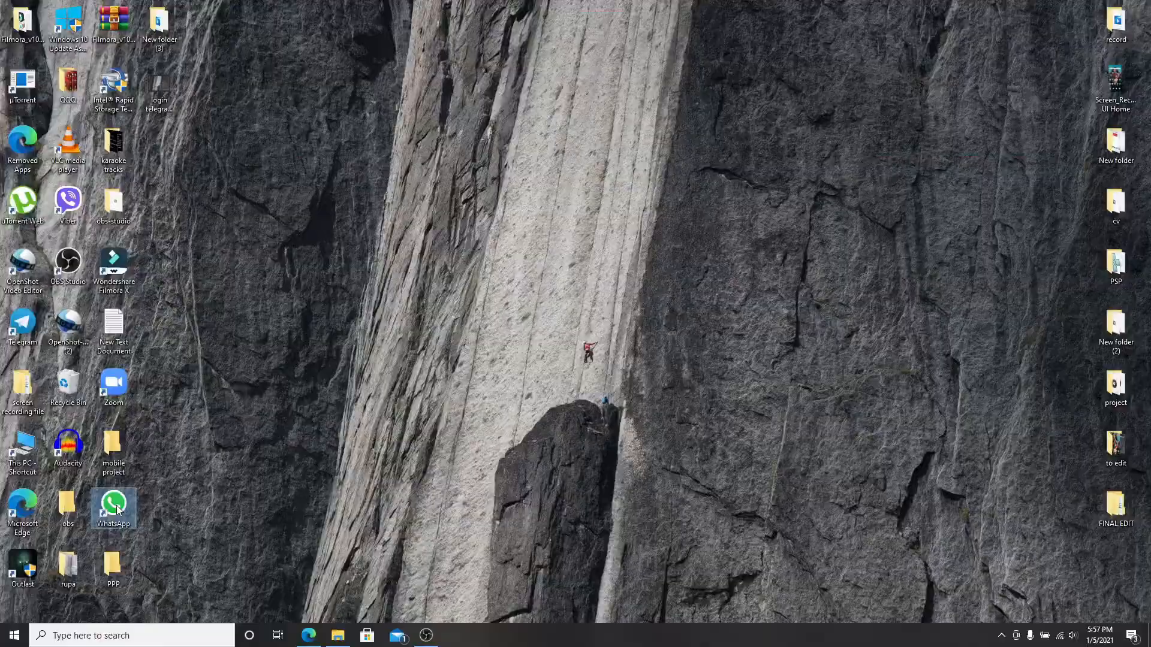
double_click(113, 506)
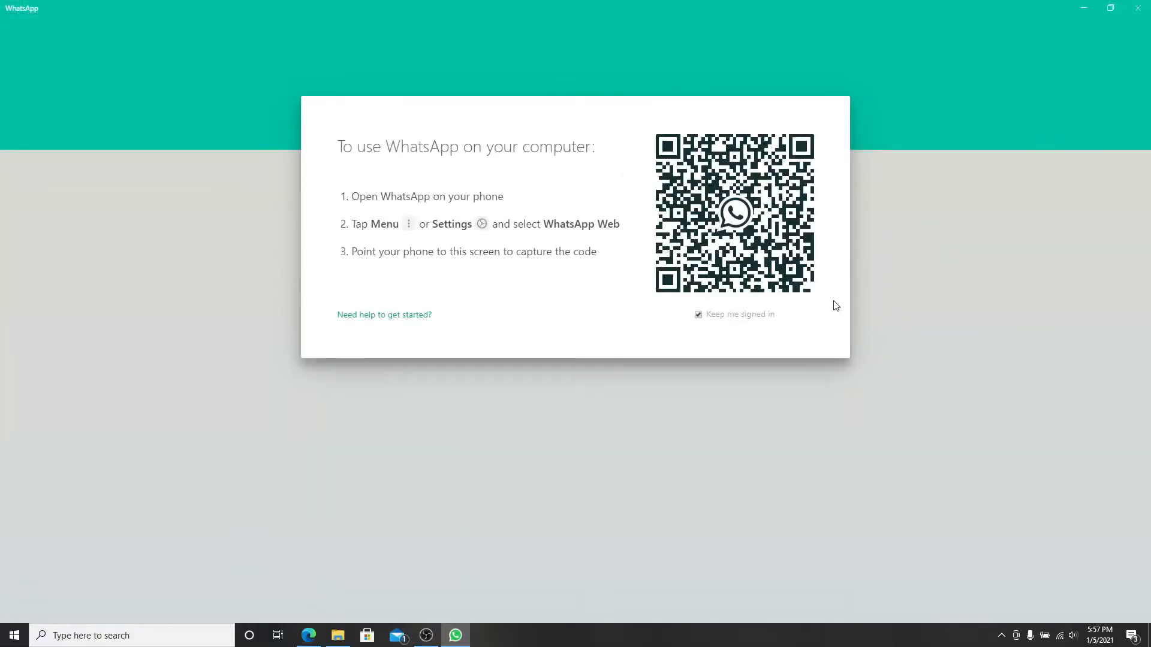